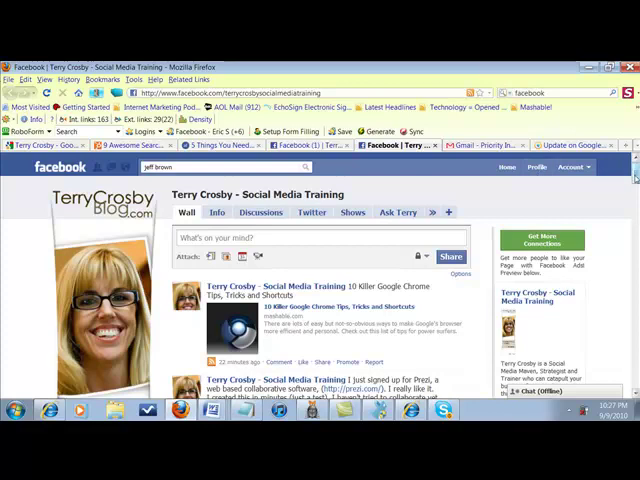
# Search Facebook for 'crosby so' to find the Terry Crosby Social Media Training page
pyautogui.scroll(-3)
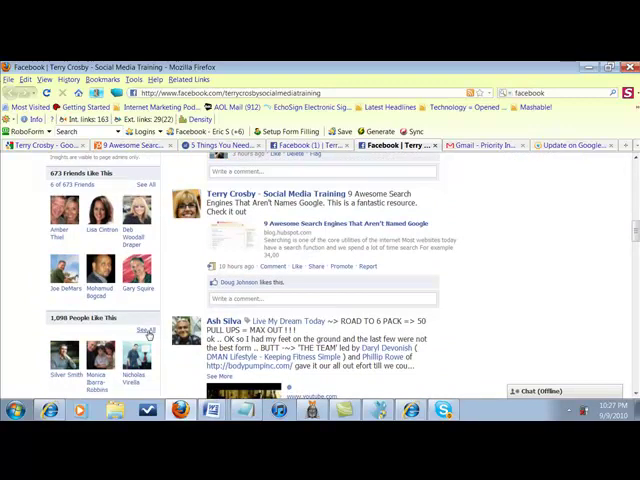
pyautogui.moveTo(506, 303)
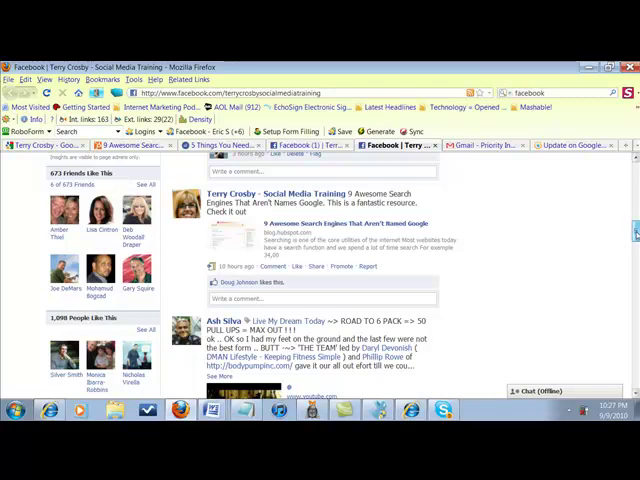
pyautogui.scroll(-3)
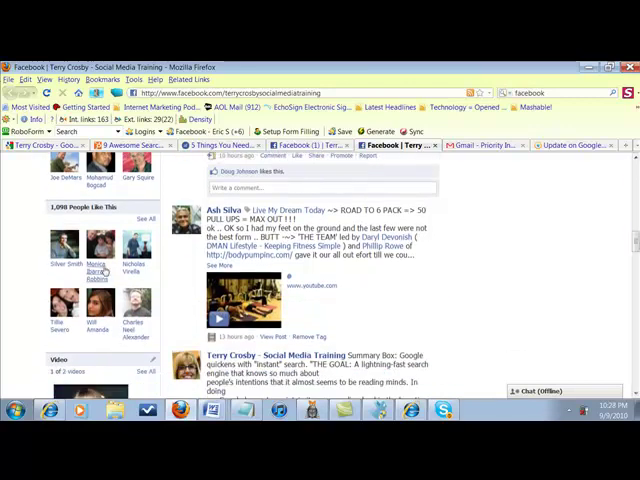
pyautogui.scroll(3)
pyautogui.write('terry')
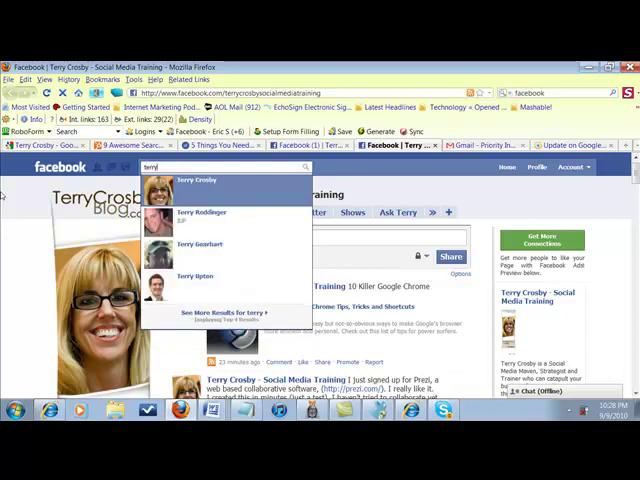
pyautogui.write('c')
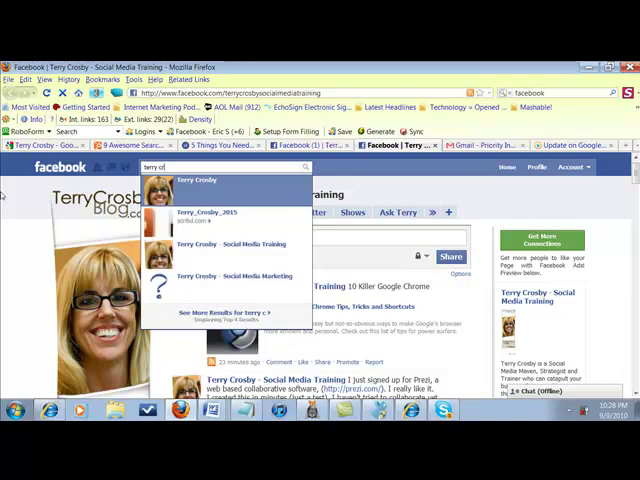
pyautogui.write('rosby')
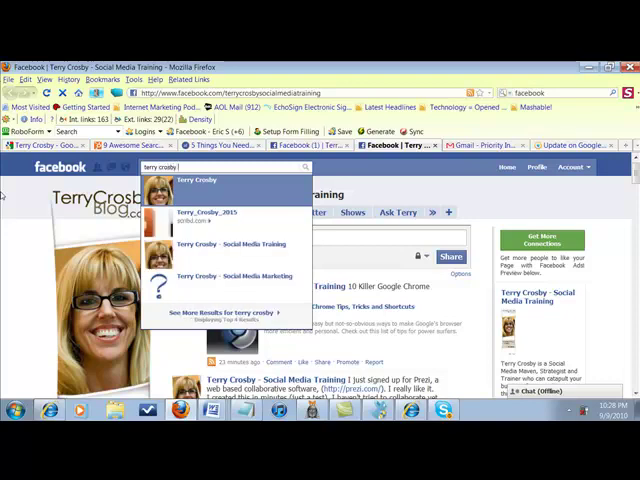
pyautogui.write('social media')
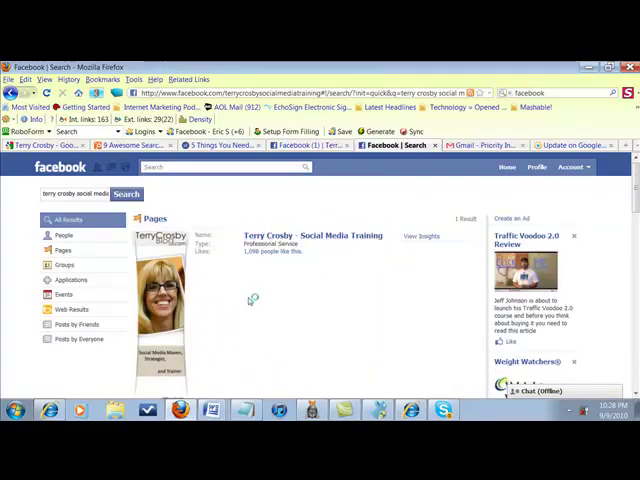
pyautogui.moveTo(318, 250)
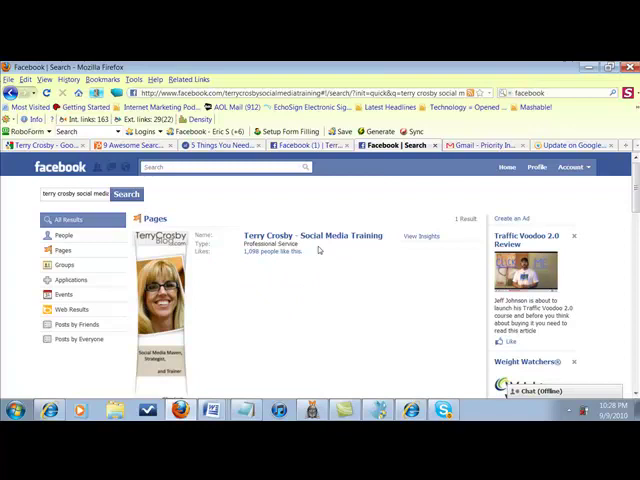
pyautogui.moveTo(287, 256)
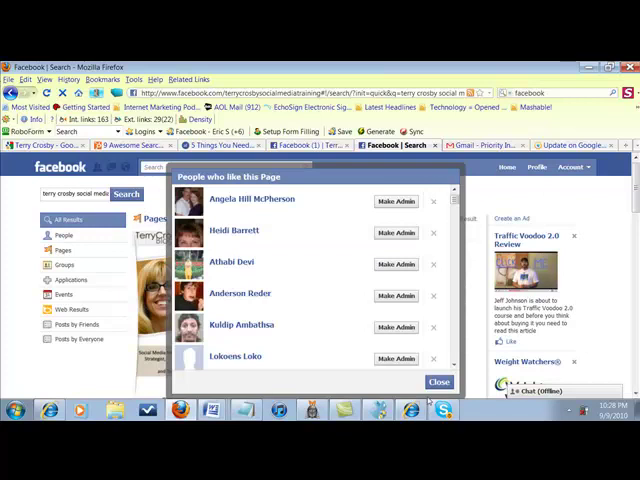
# Scroll through the Terry Crosby page's likers, then close the list
pyautogui.scroll(-3)
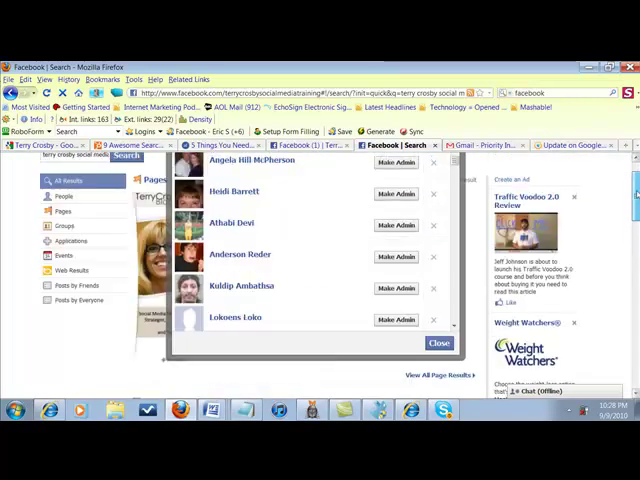
pyautogui.scroll(-3)
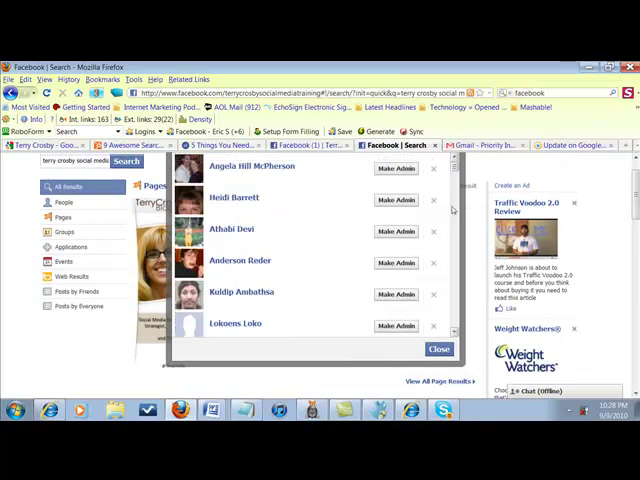
pyautogui.moveTo(418, 210)
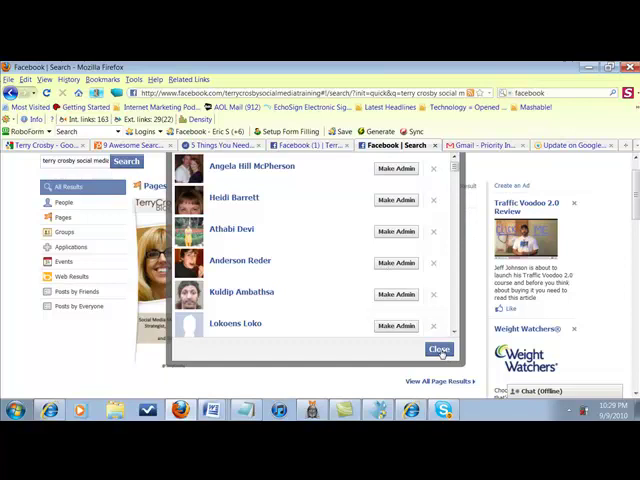
pyautogui.click(438, 349)
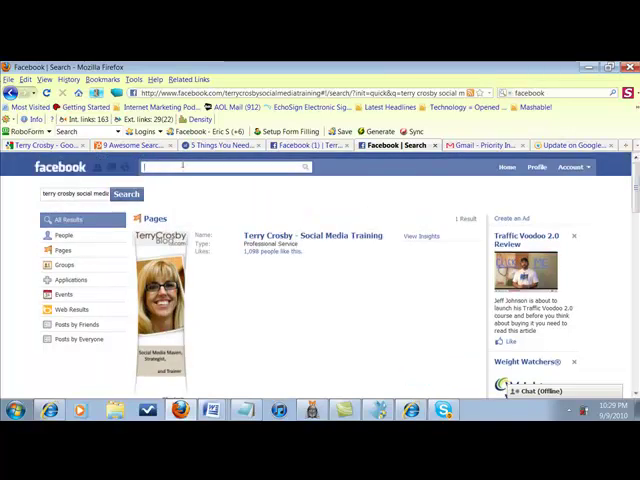
# Search 'Alpha', open the Alpha Computer Training page's 80 likers, then close the list
pyautogui.write('Alpha Computer Trainin')
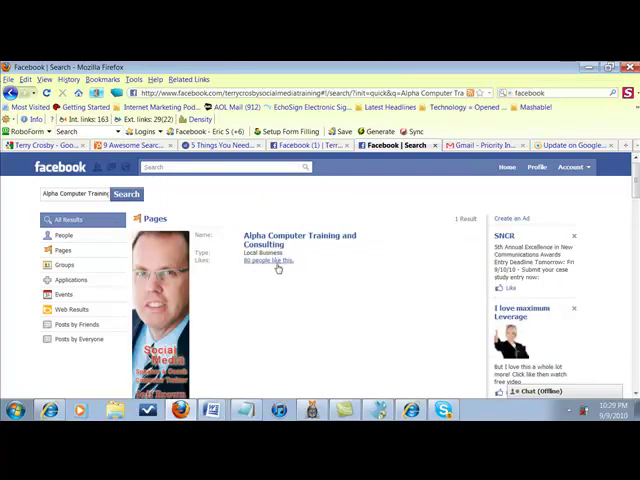
pyautogui.click(270, 261)
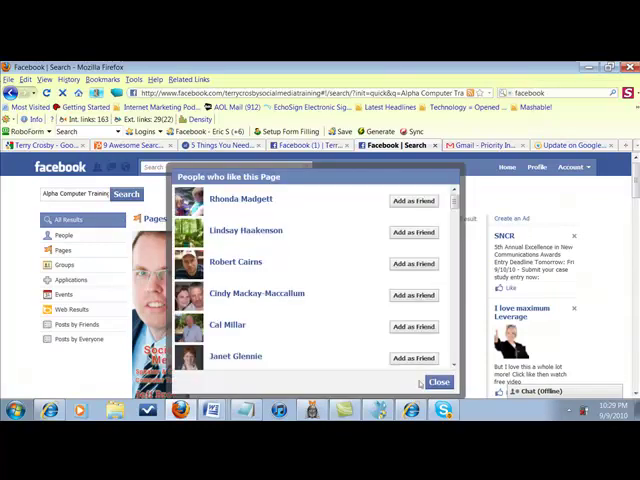
pyautogui.click(438, 382)
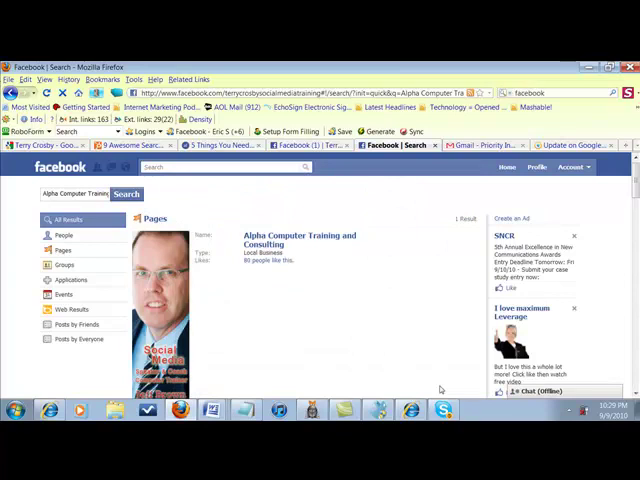